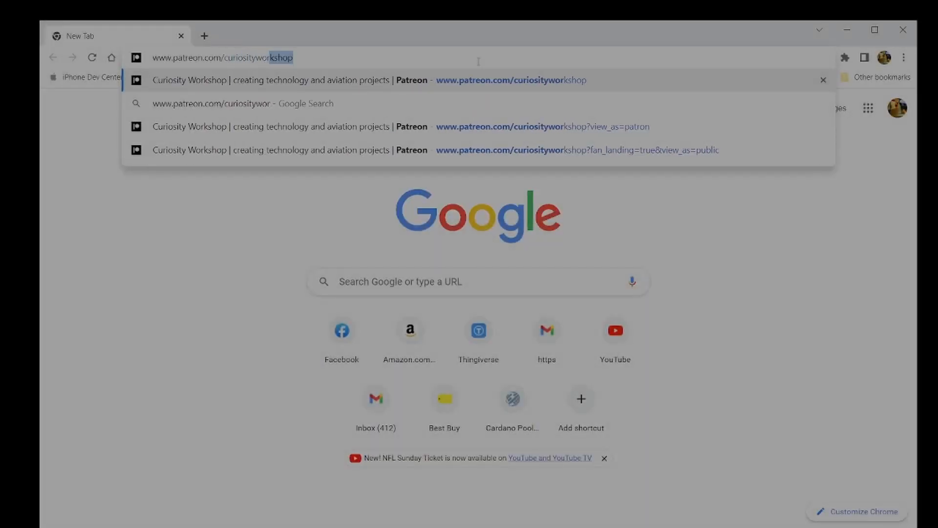
# - Go to patreon.com/curiosityworkshop and bring up the pinned Introducing XPL/Pro post with its zip downloads
pyautogui.click(420, 126)
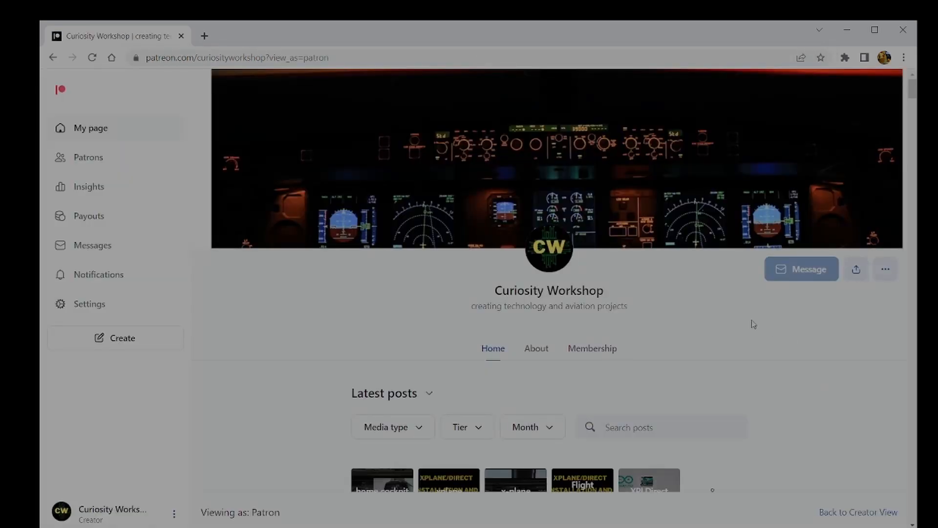
pyautogui.scroll(-3)
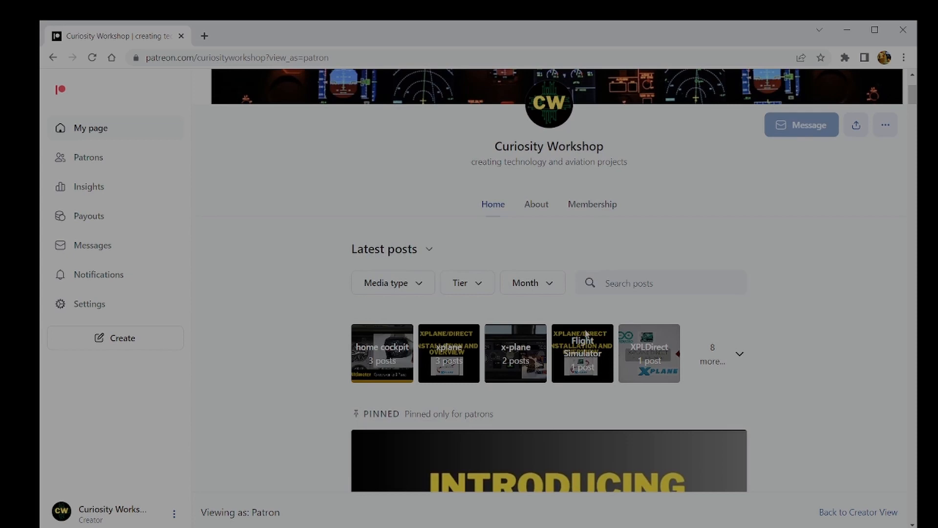
pyautogui.scroll(-3)
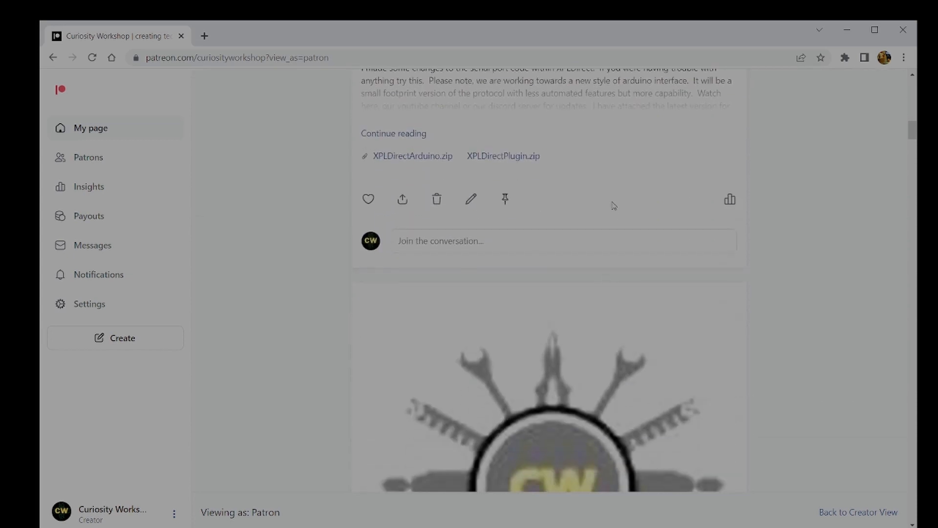
pyautogui.scroll(3)
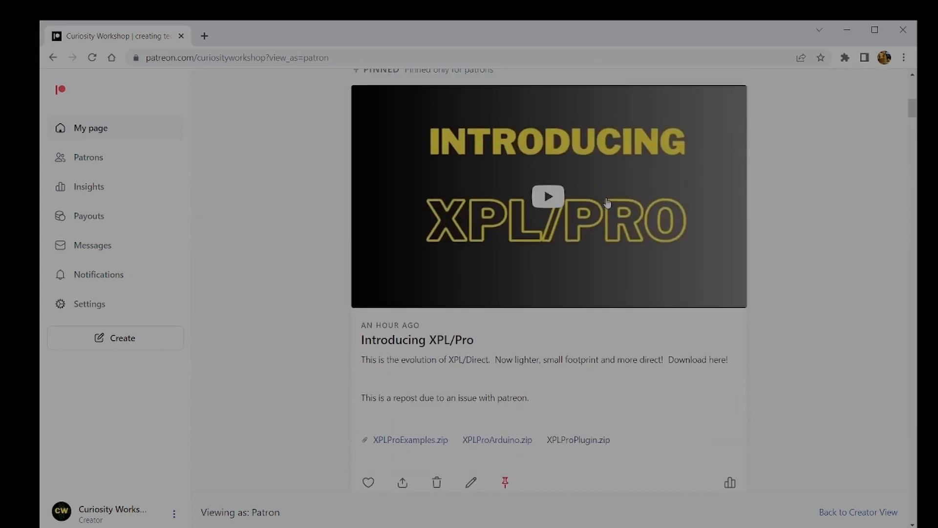
pyautogui.moveTo(422, 468)
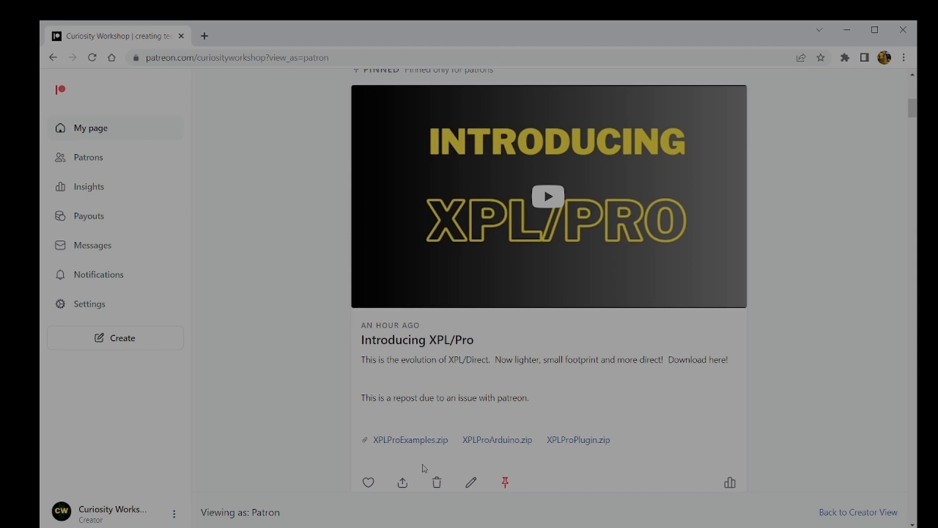
pyautogui.moveTo(389, 441)
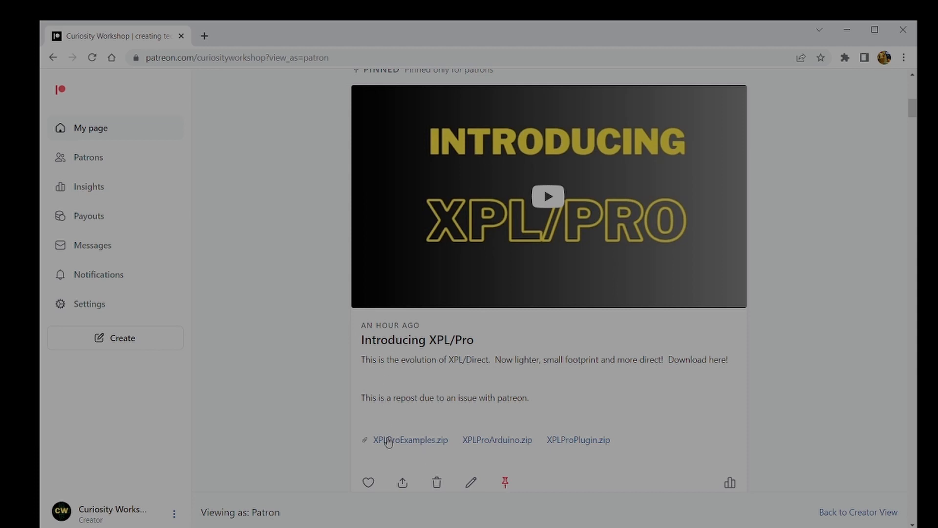
pyautogui.moveTo(500, 443)
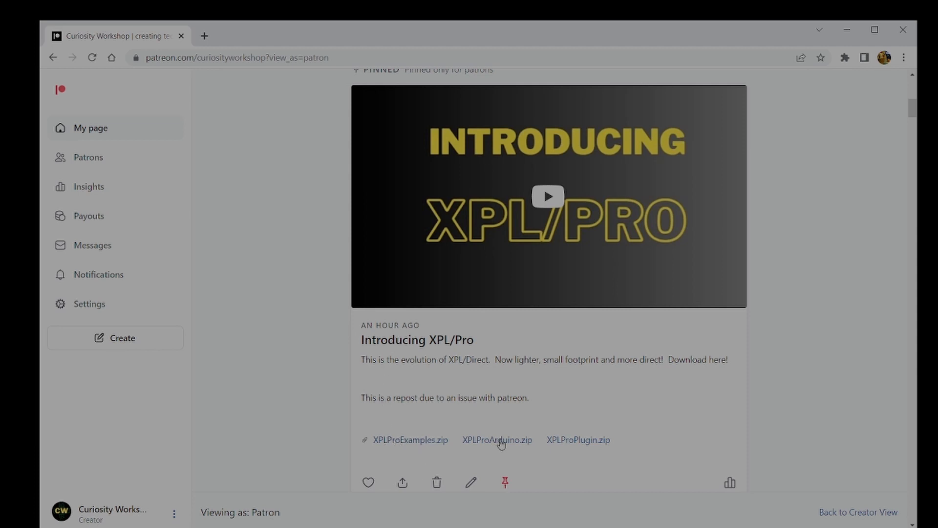
pyautogui.moveTo(583, 444)
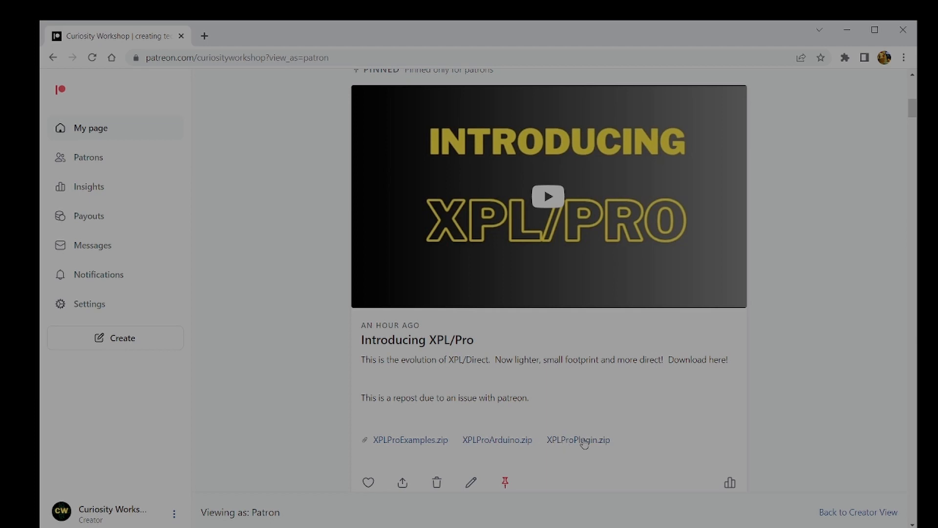
pyautogui.moveTo(749, 360)
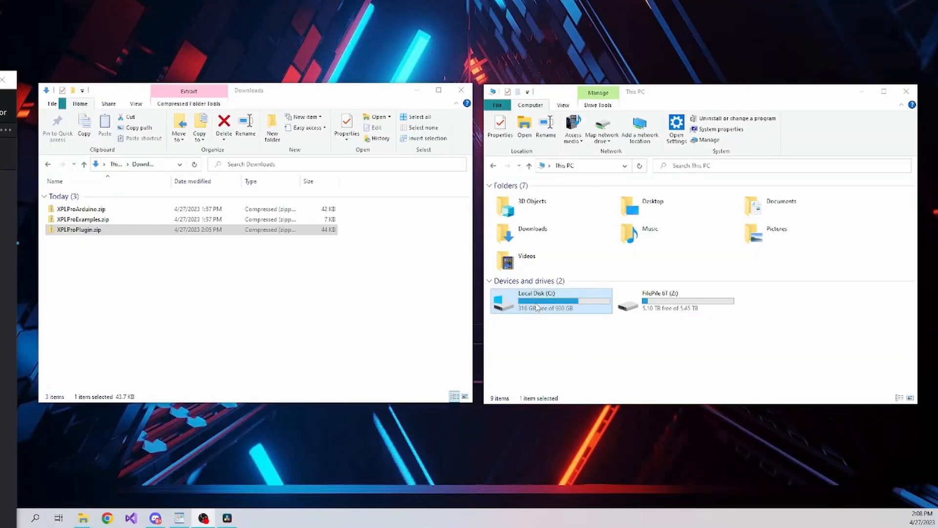
# - Browse to C: > X-Plane 12 > Resources > plugins
pyautogui.doubleClick(536, 300)
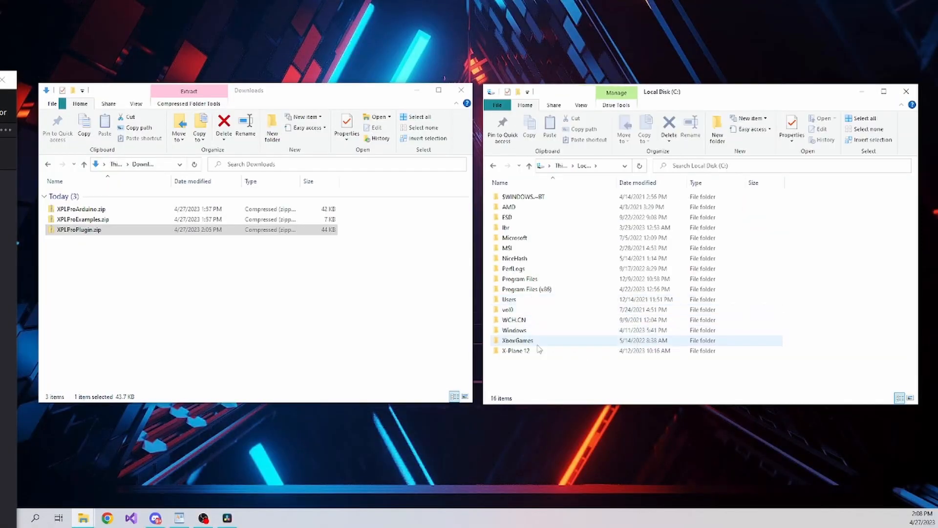
pyautogui.doubleClick(516, 350)
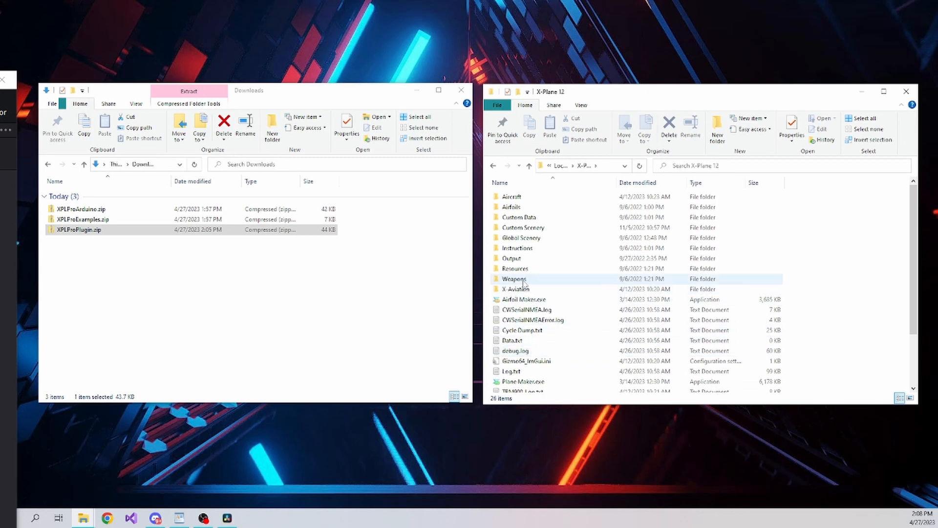
pyautogui.doubleClick(513, 268)
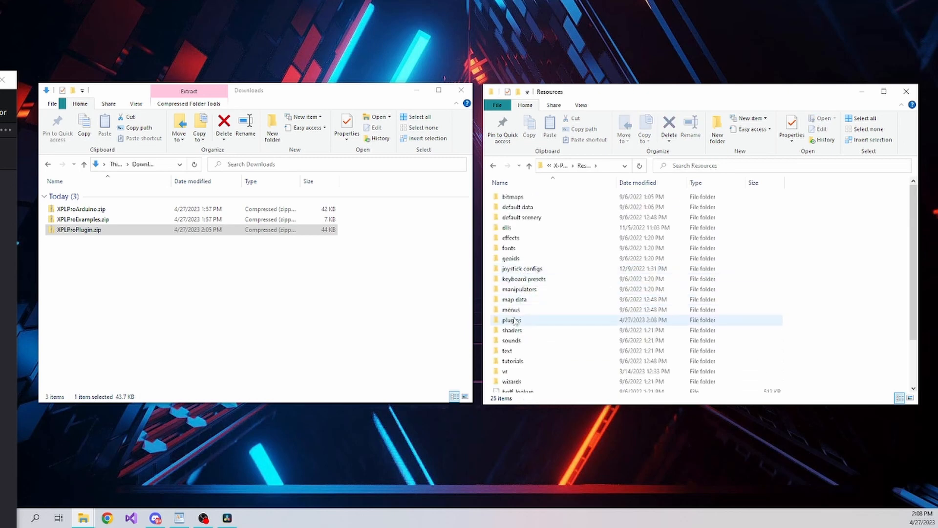
pyautogui.doubleClick(513, 320)
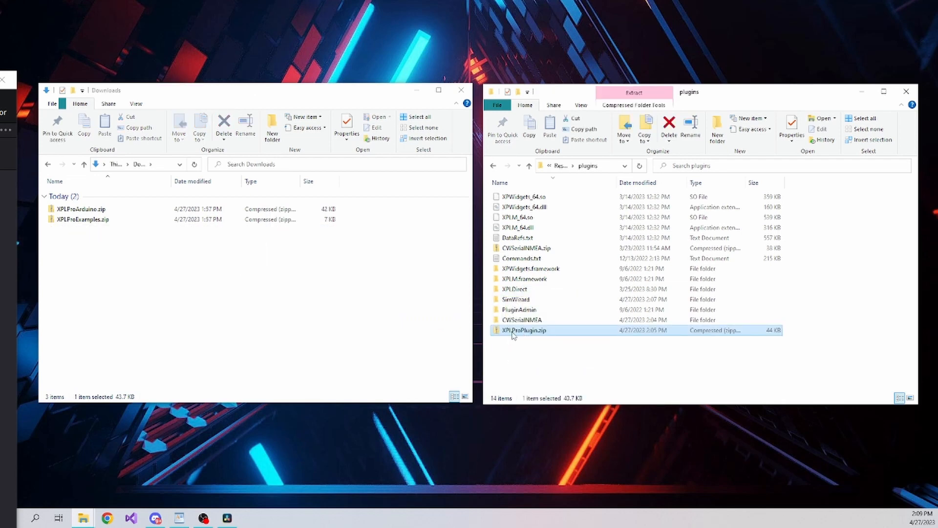
# - Copy the XPLPro folder out of XPLProPlugin.zip into the plugins folder
pyautogui.doubleClick(525, 329)
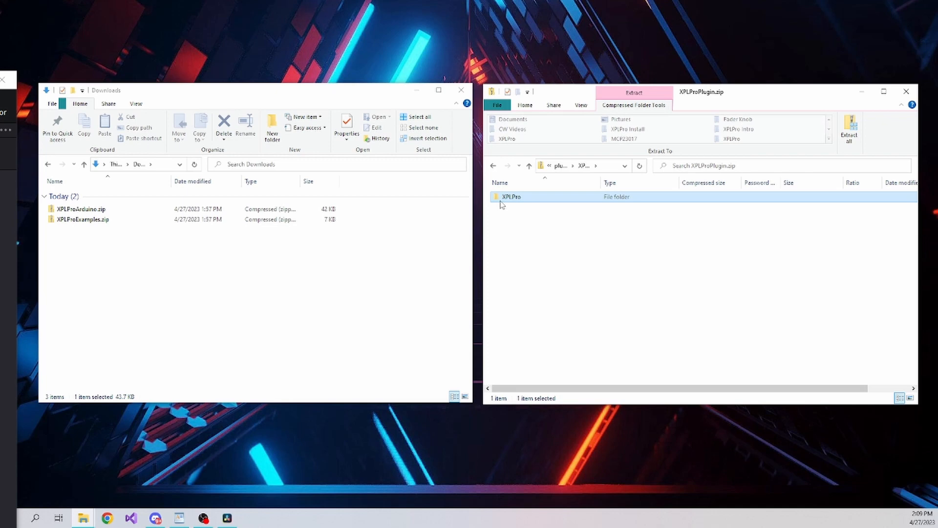
pyautogui.moveTo(516, 197)
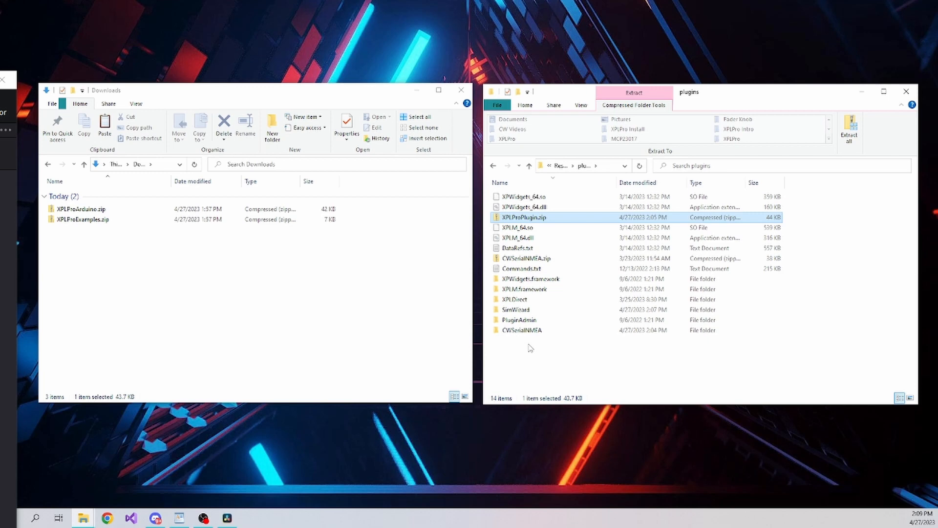
pyautogui.rightClick(529, 347)
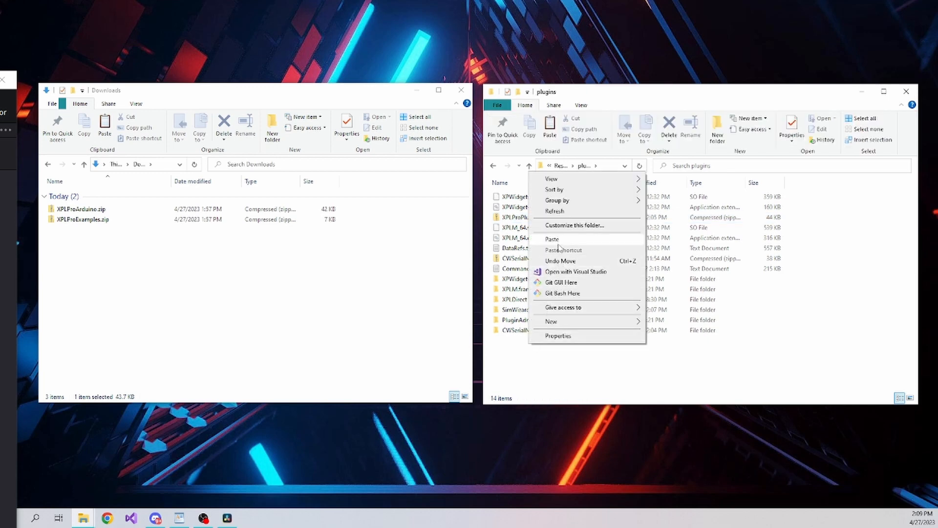
pyautogui.click(551, 238)
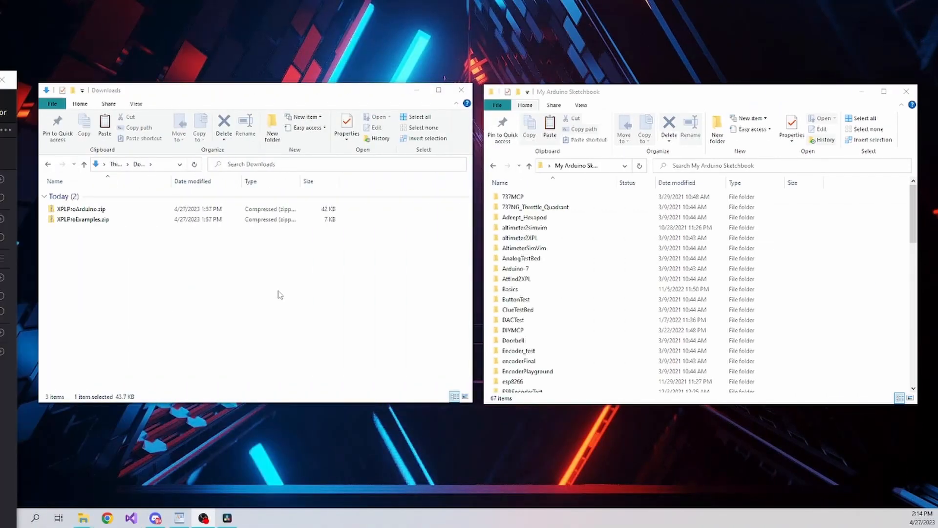
# - Open the libraries folder inside the Arduino sketchbook
pyautogui.scroll(-3)
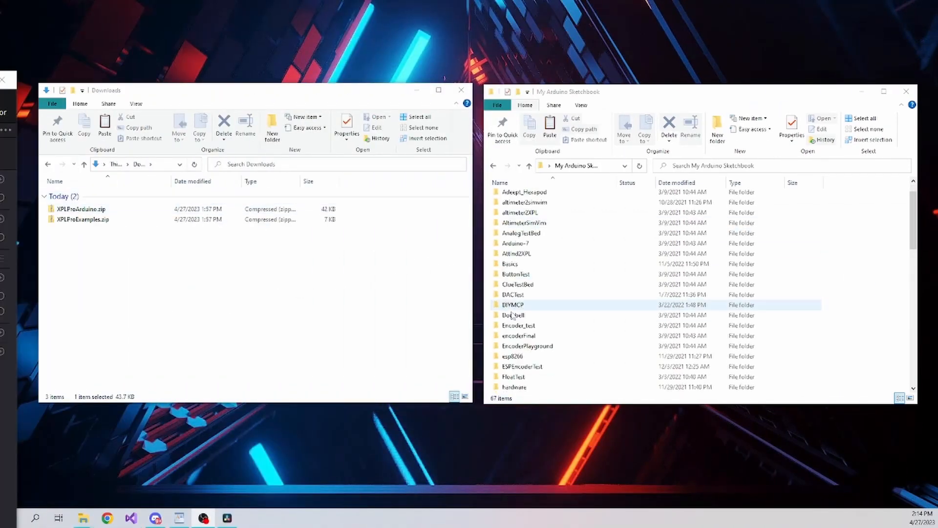
pyautogui.scroll(-3)
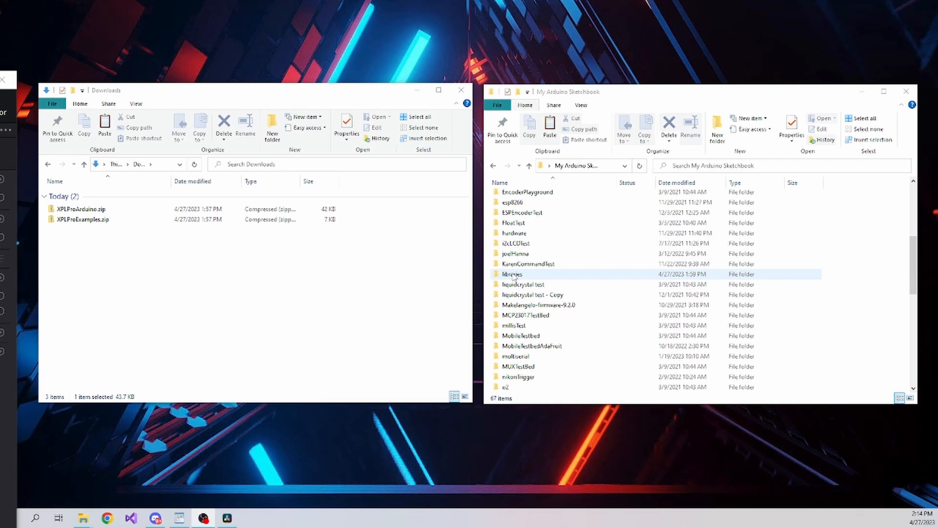
pyautogui.click(512, 274)
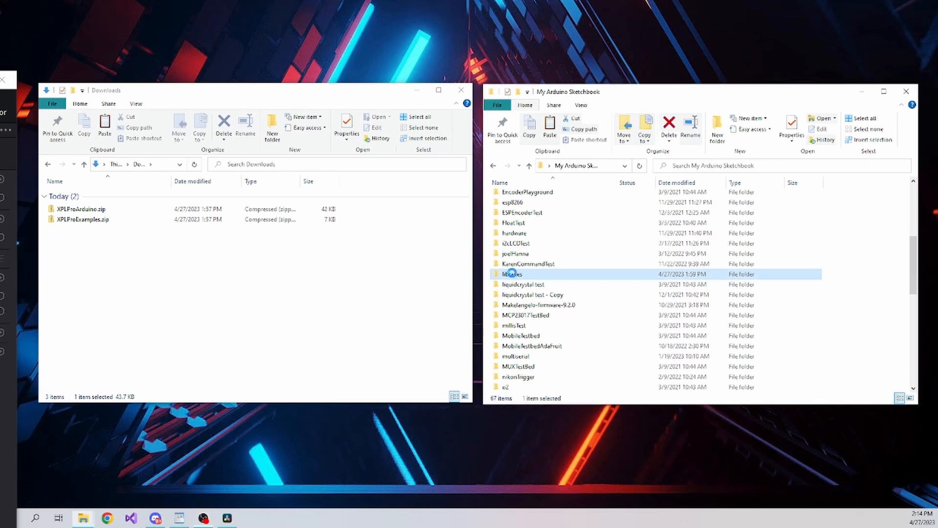
pyautogui.doubleClick(511, 273)
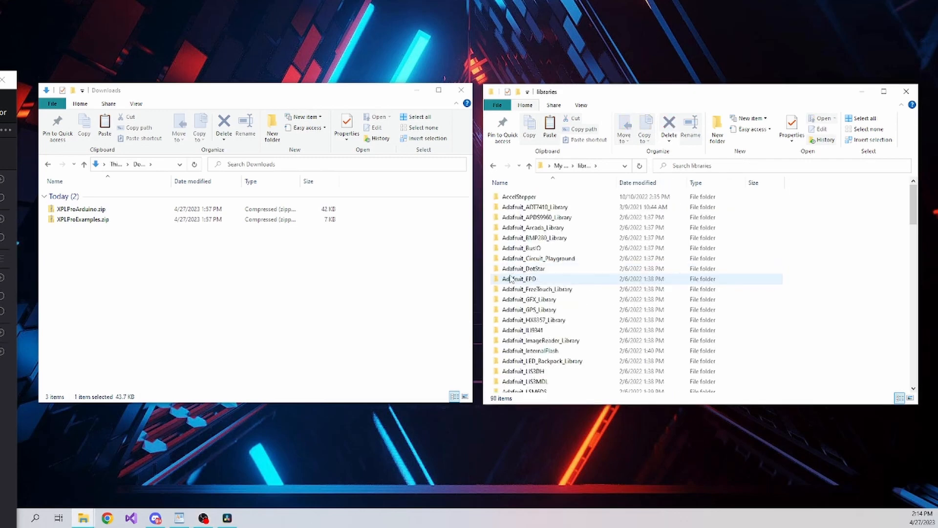
pyautogui.scroll(-3)
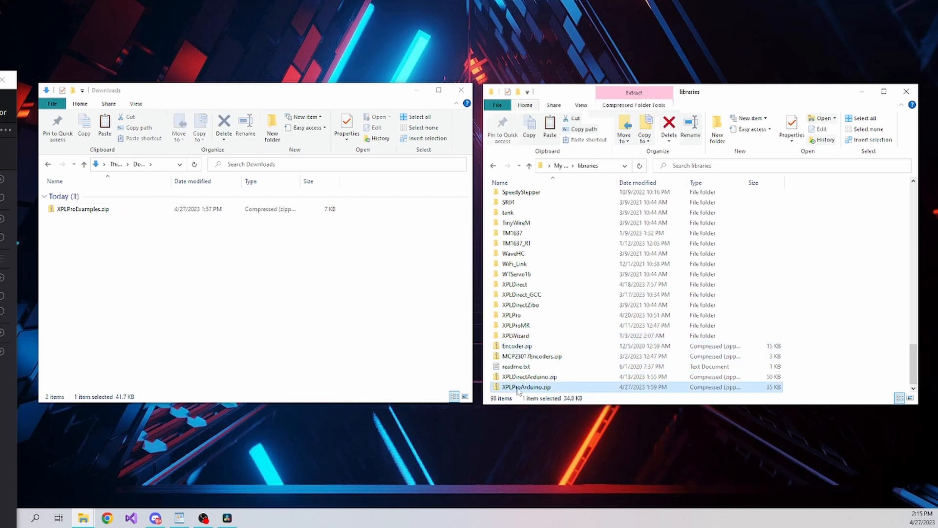
# - Copy the XPLPro library folder from XPLProArduino.zip into libraries, replacing existing files
pyautogui.doubleClick(525, 387)
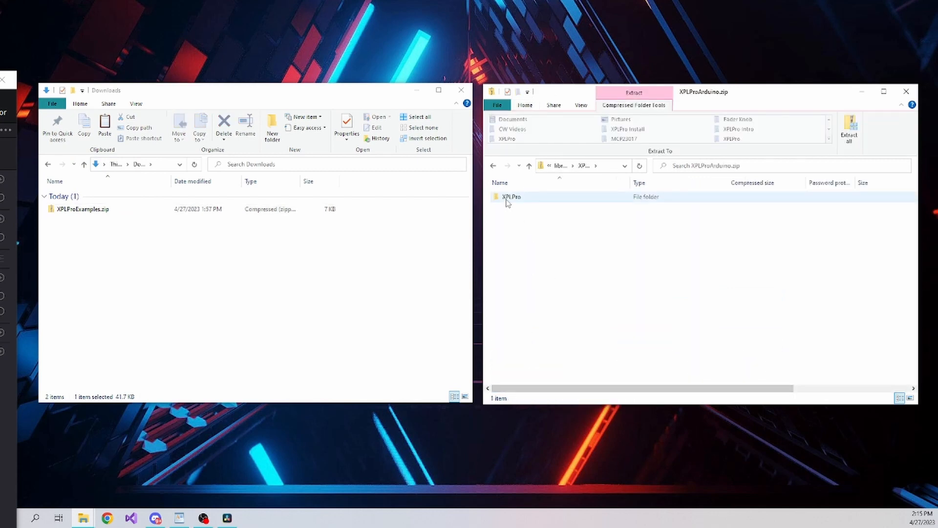
pyautogui.rightClick(510, 197)
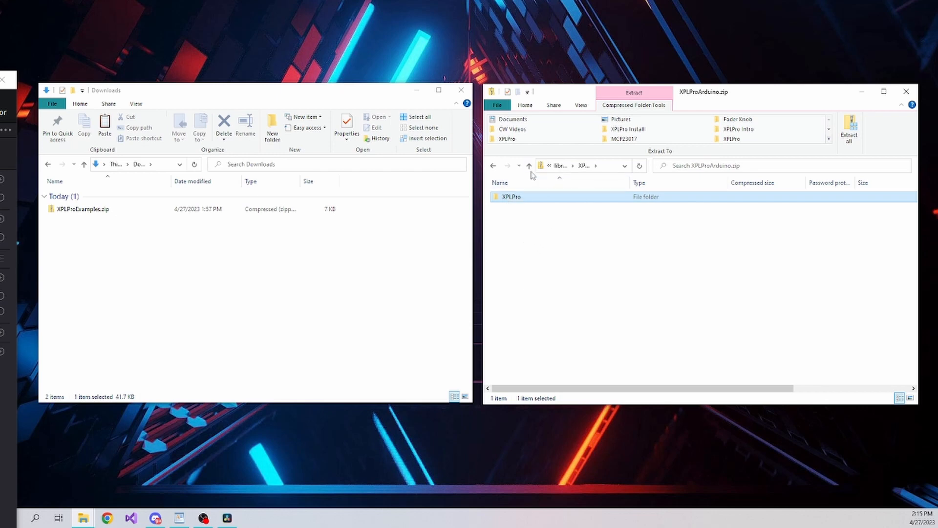
pyautogui.click(529, 165)
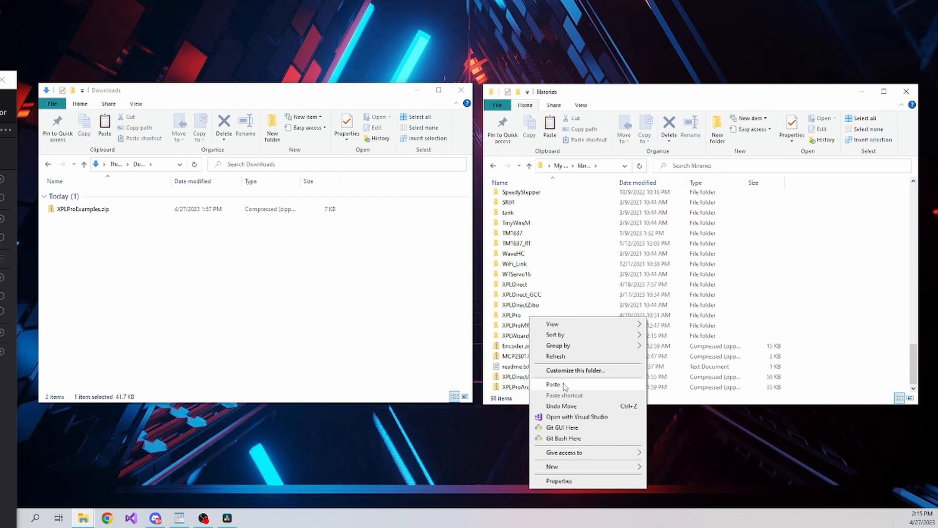
pyautogui.click(553, 384)
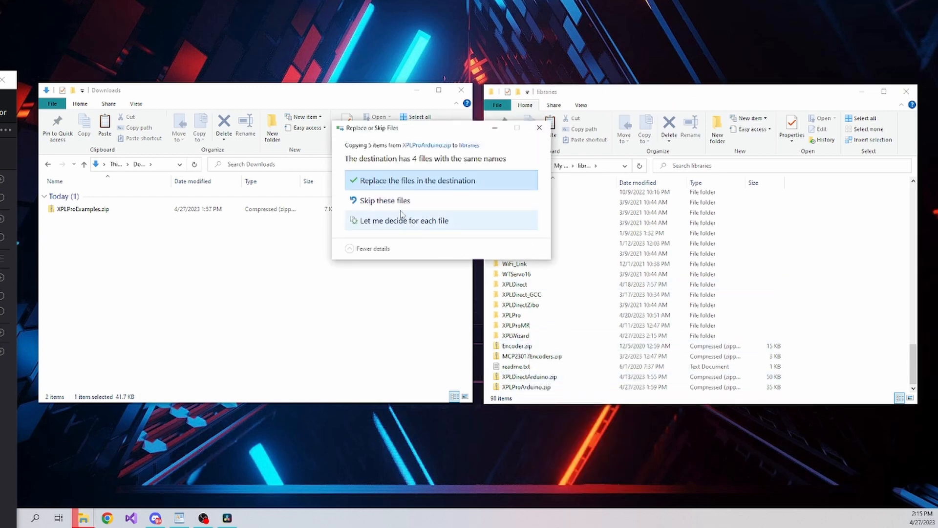
pyautogui.click(416, 180)
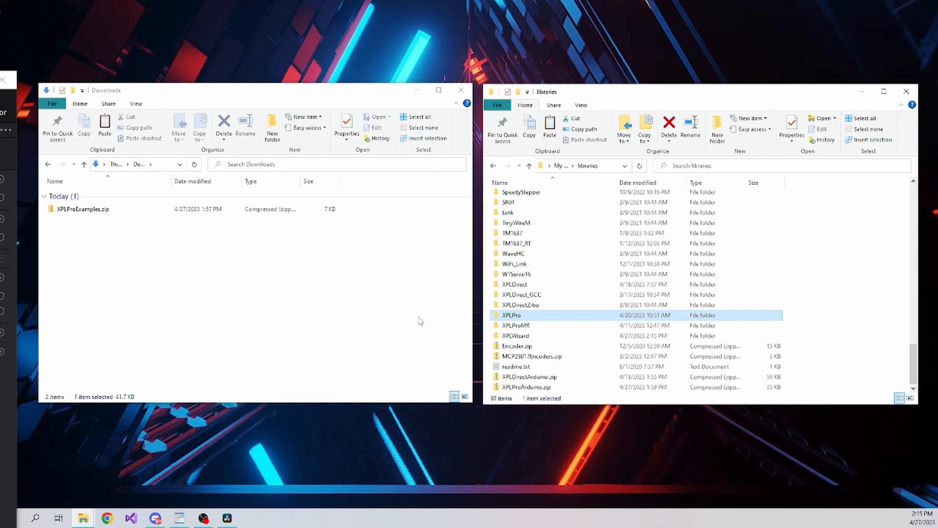
pyautogui.moveTo(513, 253)
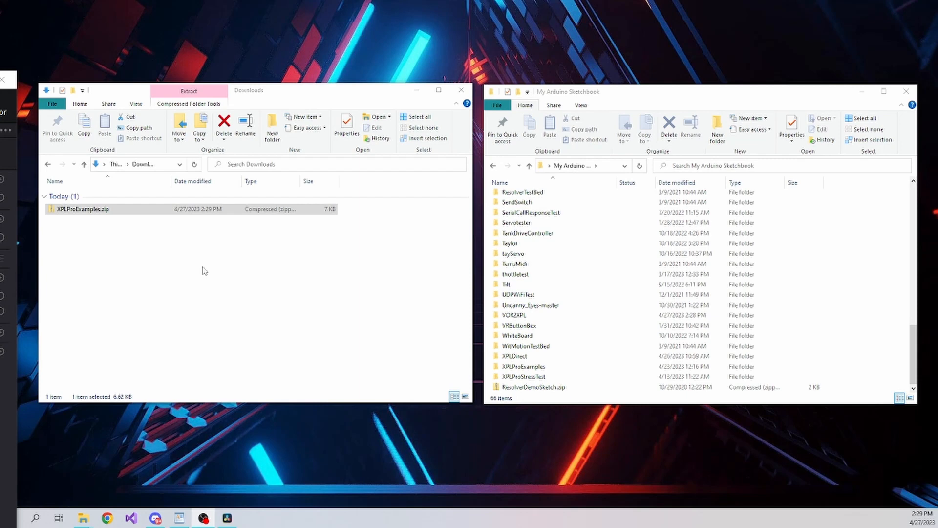
pyautogui.scroll(3)
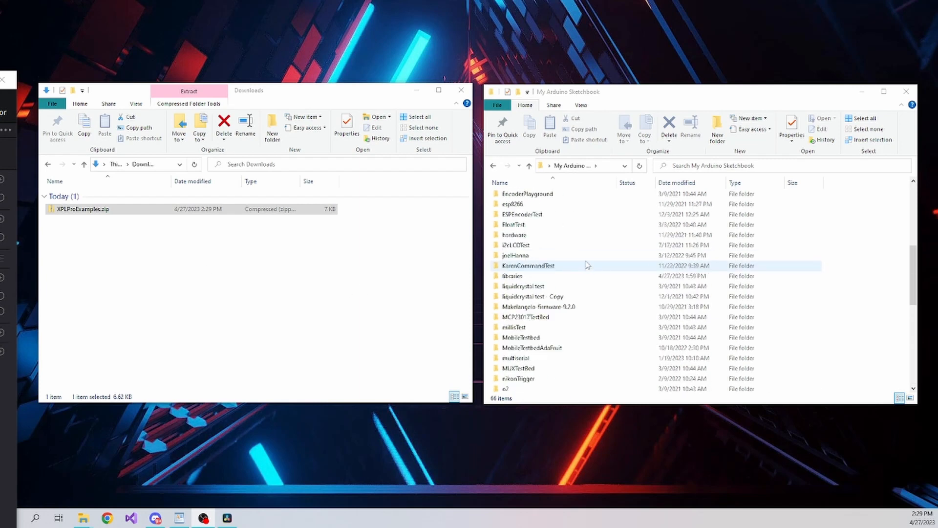
# - Copy XPLProExamples from its zip into My Arduino Sketchbook, replacing existing files
pyautogui.scroll(-3)
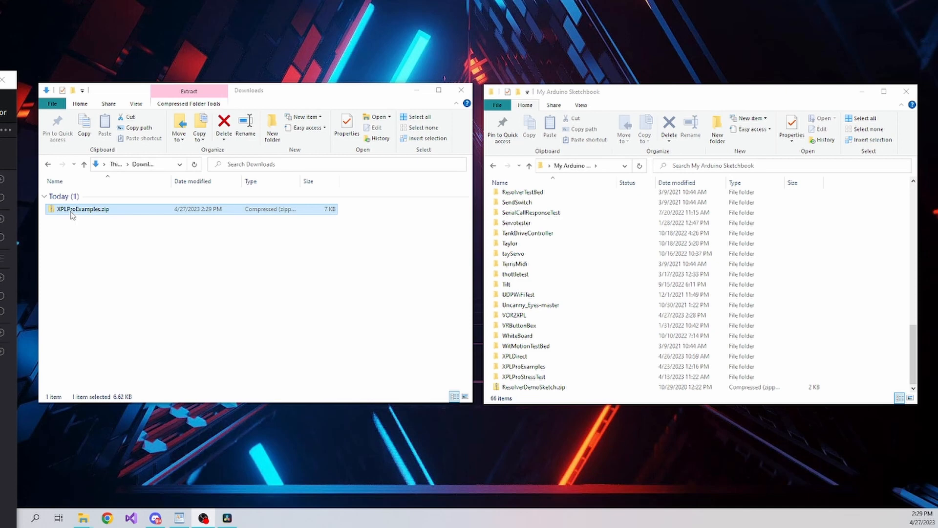
pyautogui.doubleClick(81, 210)
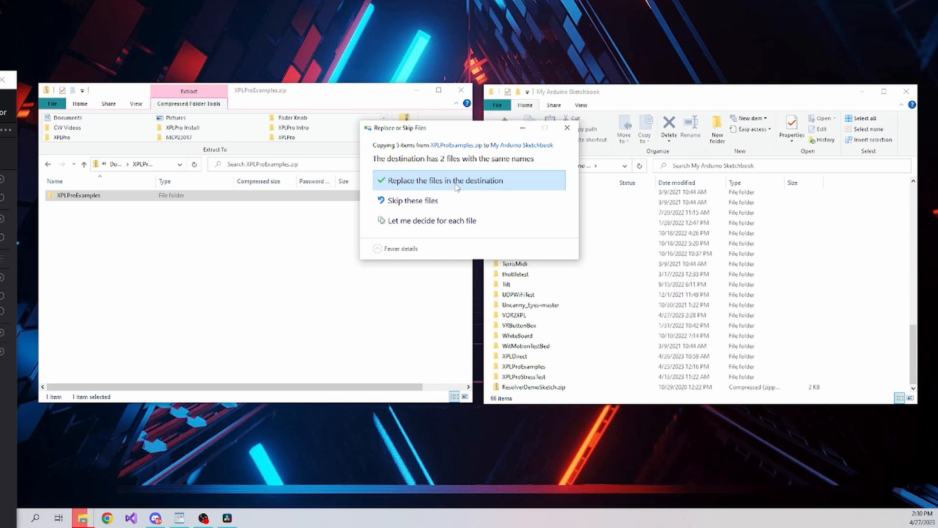
pyautogui.click(446, 179)
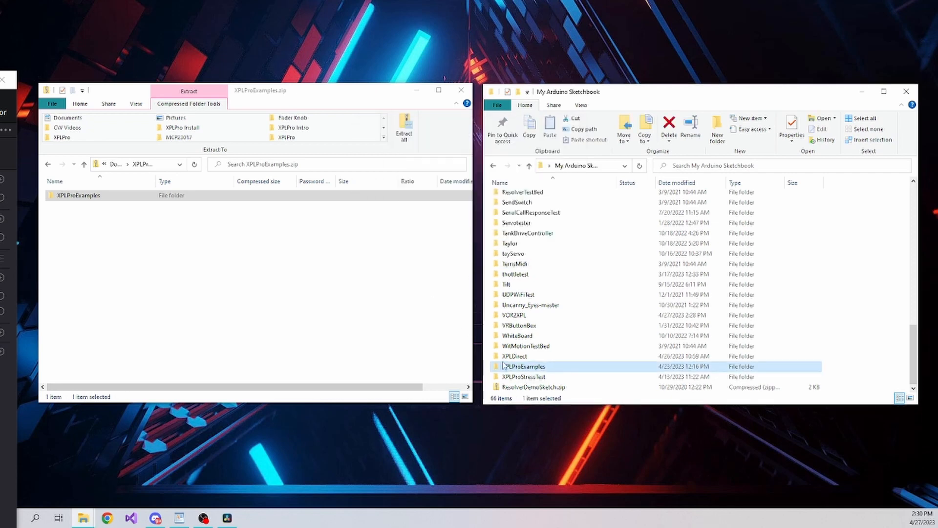
pyautogui.doubleClick(524, 366)
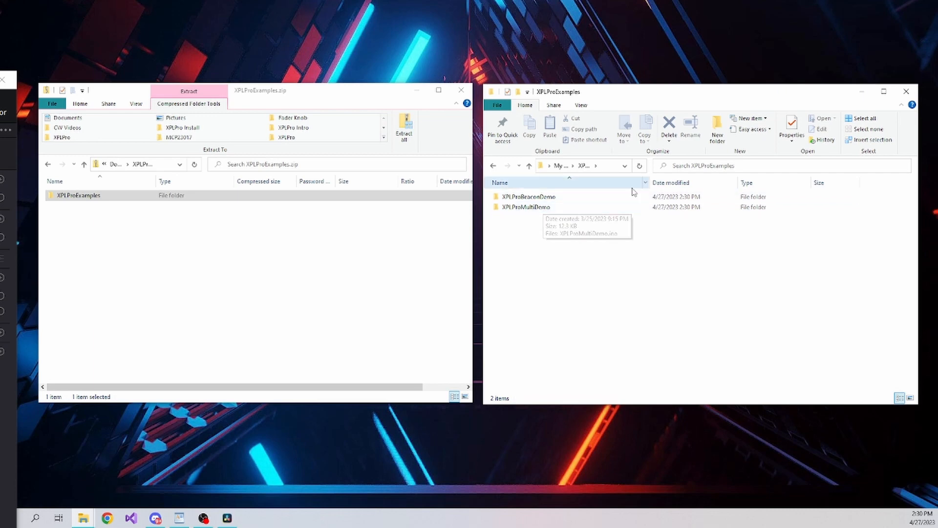
# - Open XPLProBeaconDemo.ino from the XPLProBeaconDemo folder in the Arduino IDE
pyautogui.click(528, 166)
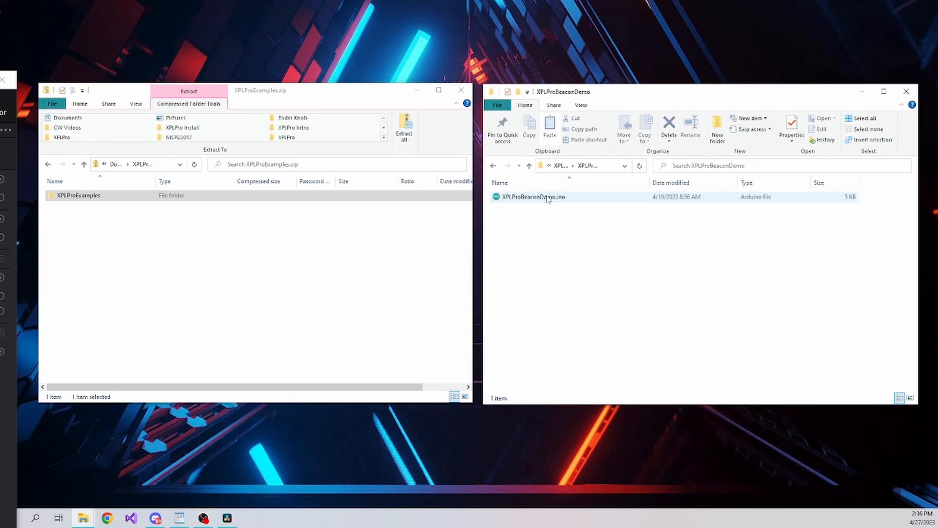
pyautogui.moveTo(531, 196)
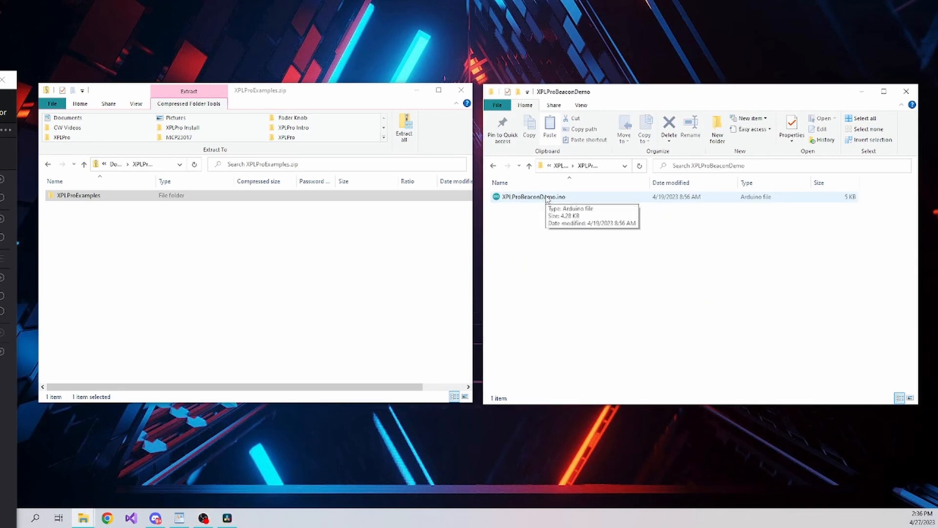
pyautogui.click(529, 196)
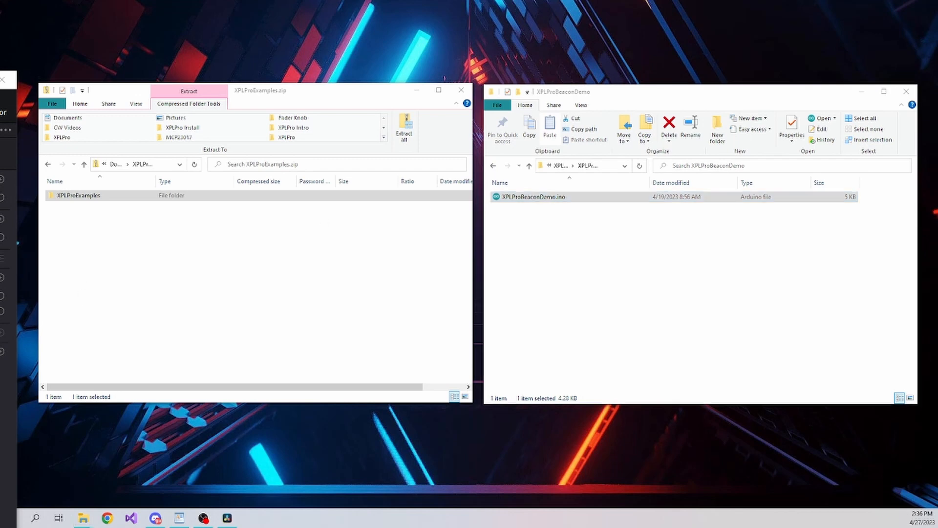
pyautogui.doubleClick(533, 196)
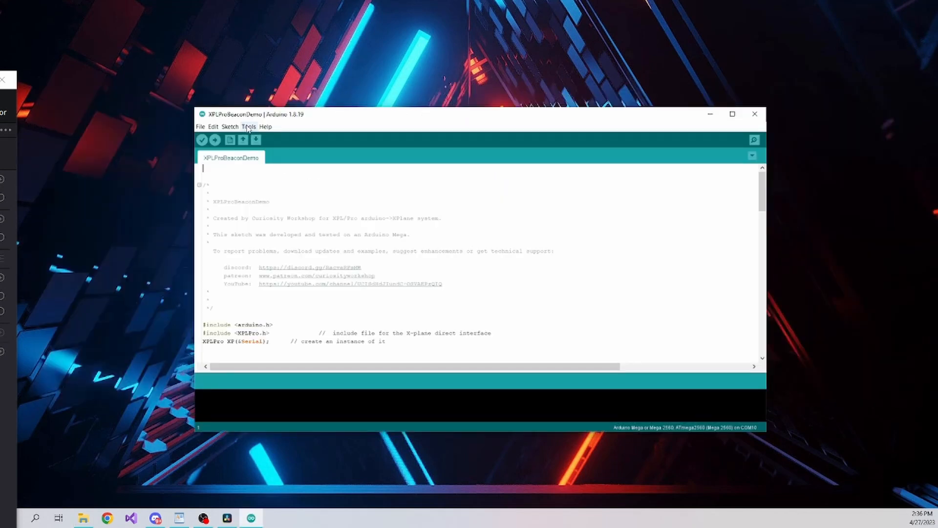
# - Target the Arduino Mega 2560 on COM10 via Tools and upload the beacon demo sketch
pyautogui.click(249, 126)
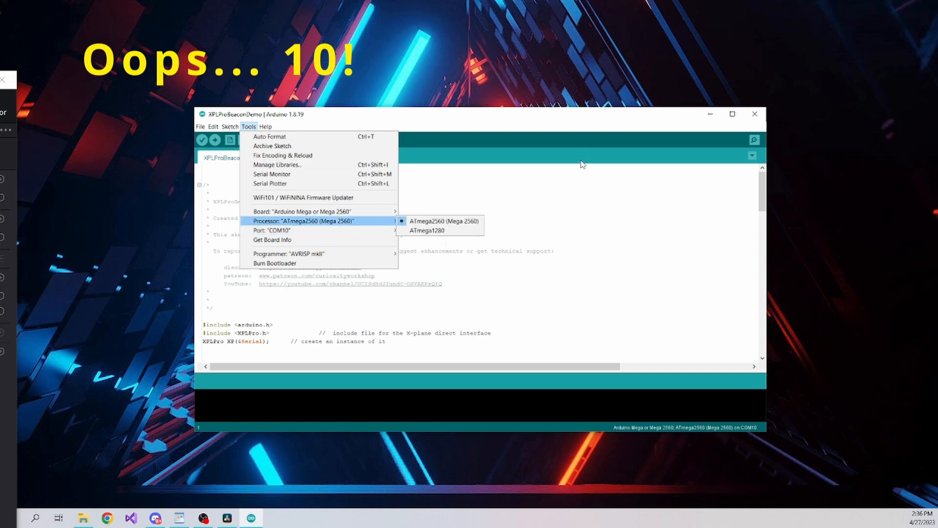
pyautogui.moveTo(755, 114)
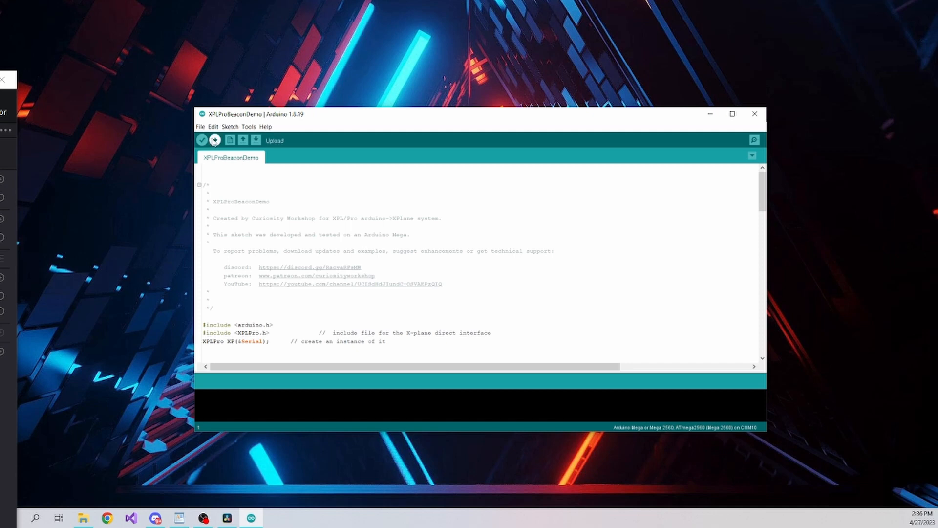
pyautogui.click(214, 140)
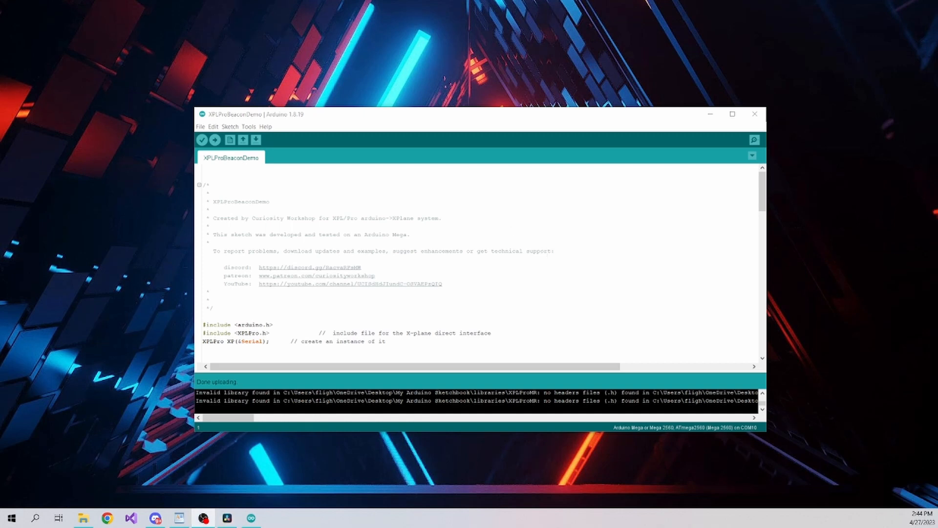
# - Check the Tools board/port settings after upload and open the Serial Monitor
pyautogui.click(248, 126)
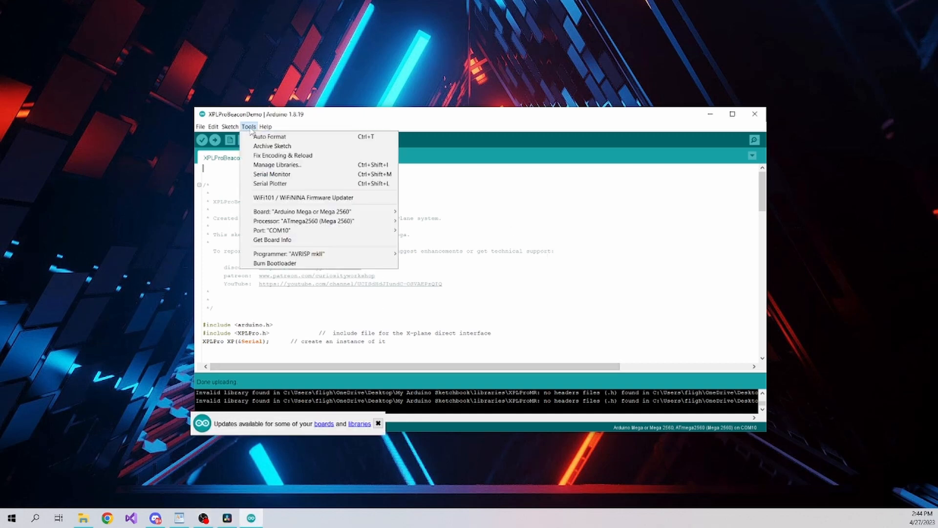
pyautogui.moveTo(273, 240)
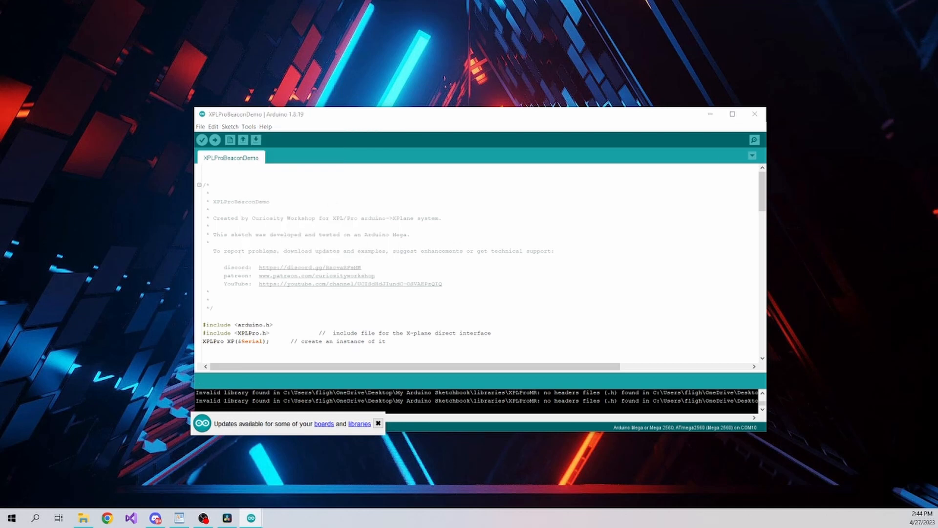
pyautogui.click(753, 140)
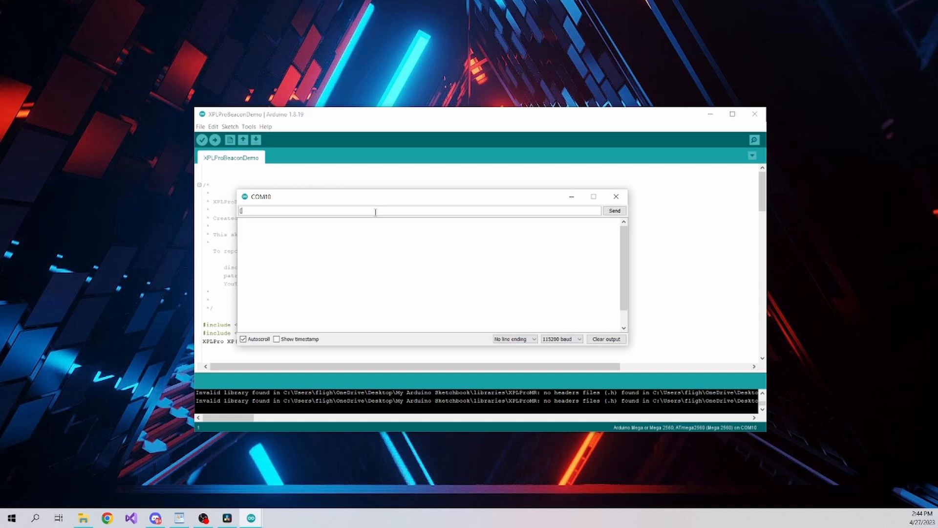
# - Send the command 'N' to the board from the COM10 Serial Monitor
pyautogui.write('N')
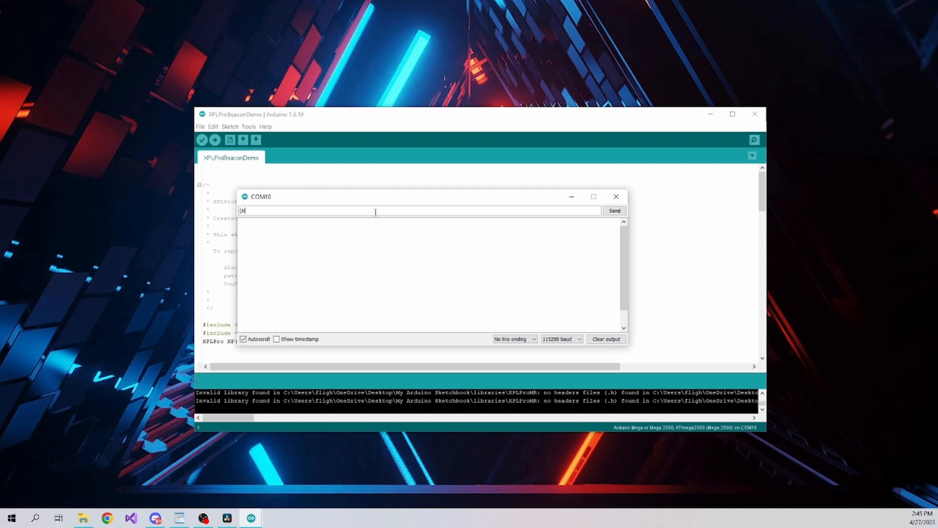
pyautogui.click(614, 210)
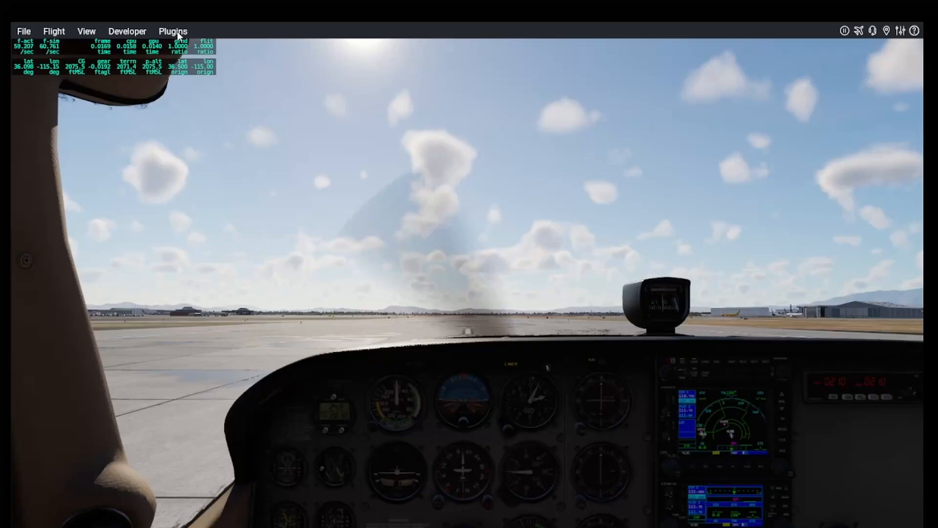
# - Show the XPLPro status window from the Plugins menu, confirming one detected device
pyautogui.click(173, 31)
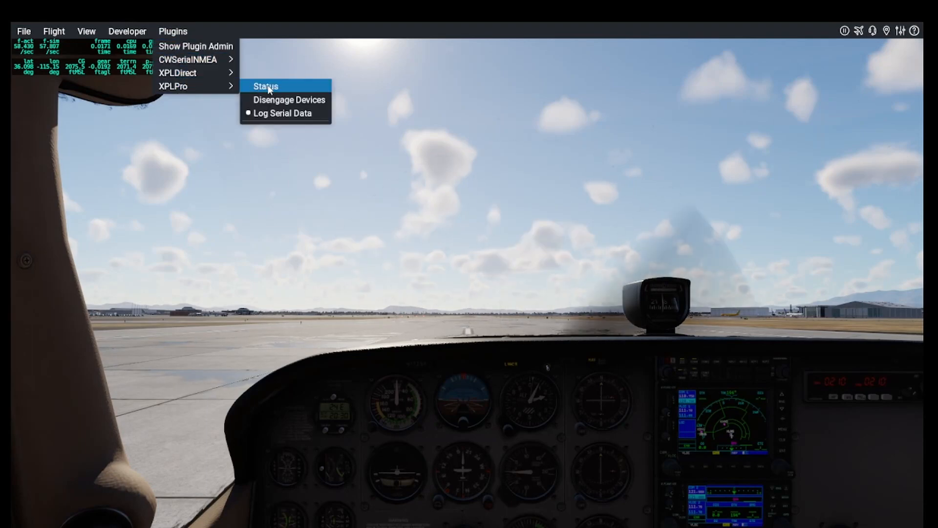
pyautogui.click(264, 86)
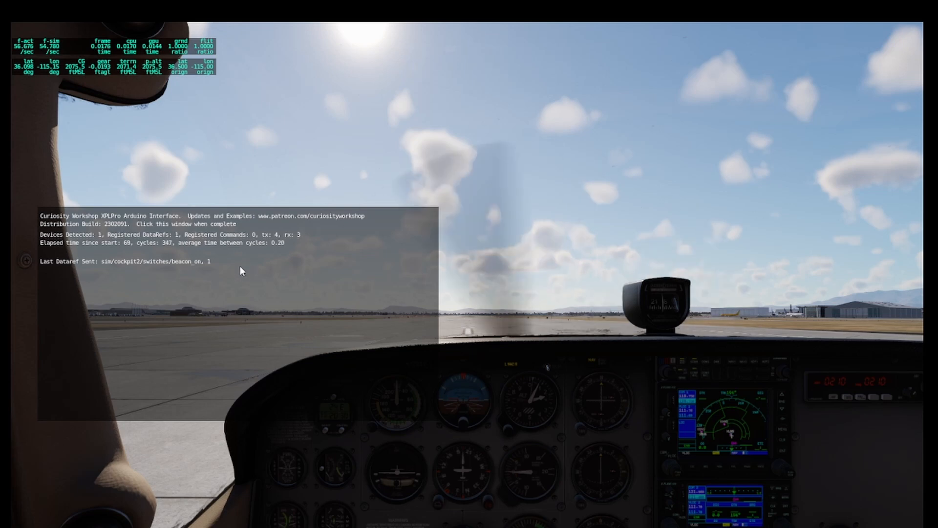
pyautogui.moveTo(219, 288)
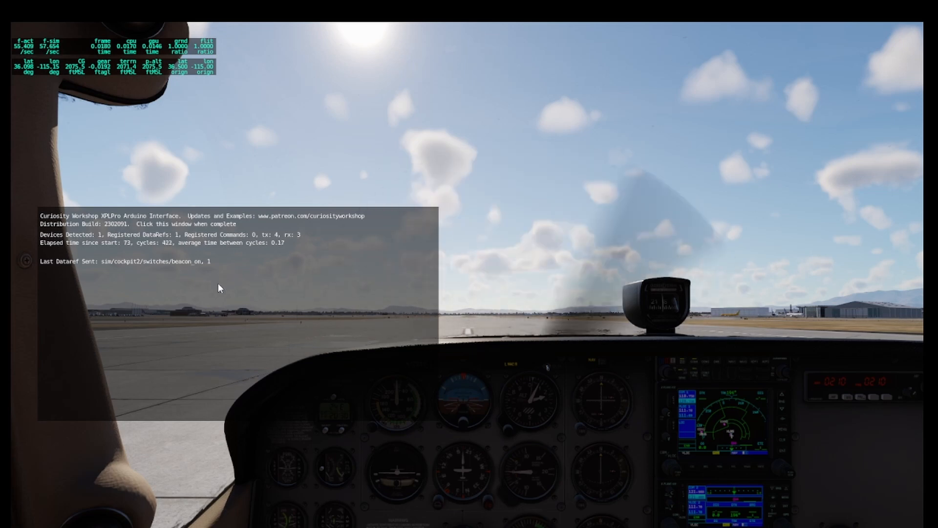
# - Dismiss the status window, then disengage and re-engage the XPLPro Arduino devices
pyautogui.click(218, 288)
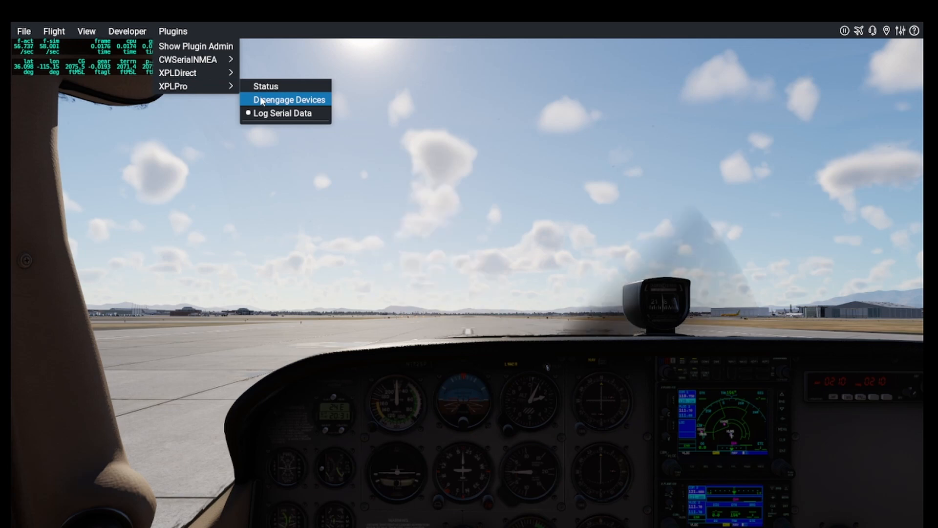
pyautogui.click(290, 100)
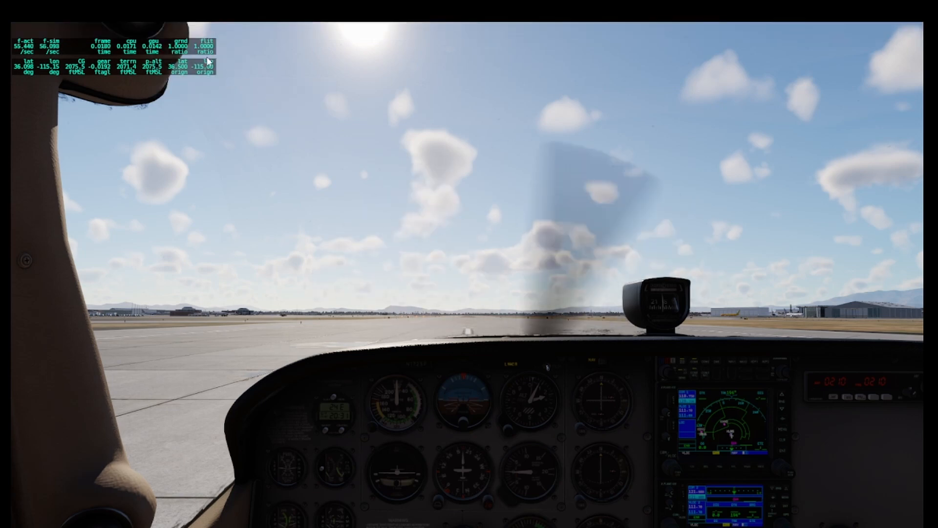
pyautogui.click(173, 31)
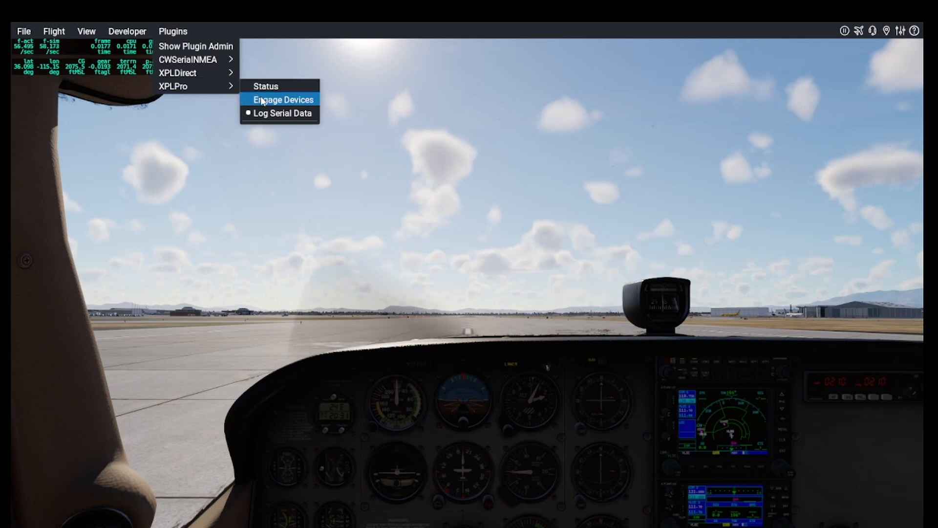
pyautogui.click(283, 100)
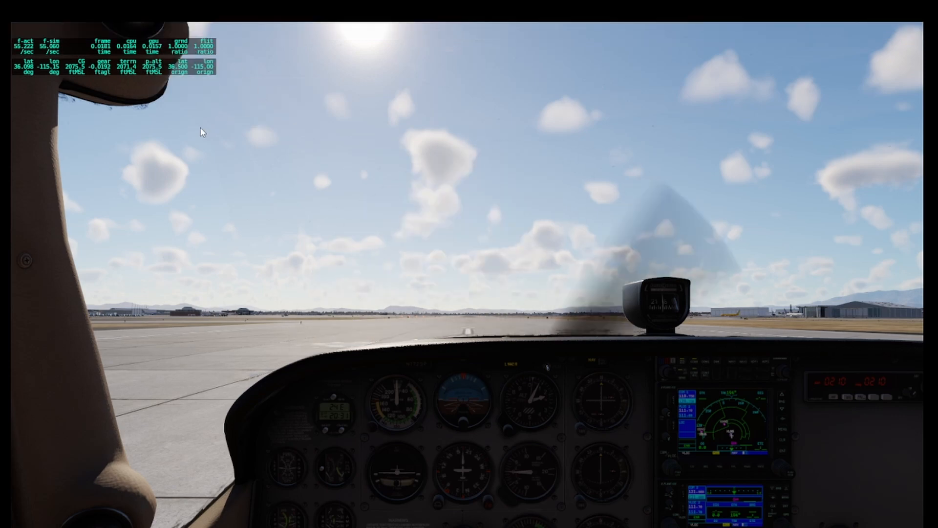
pyautogui.click(173, 31)
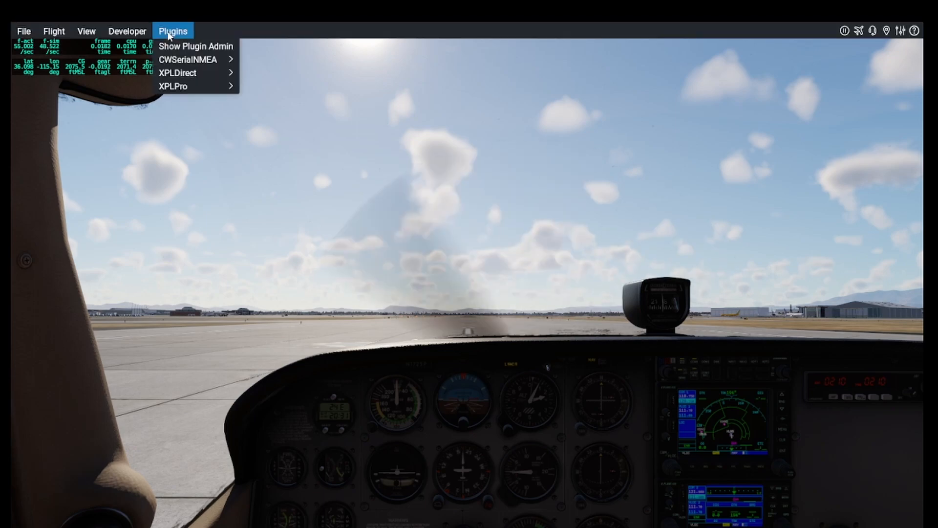
# - Show the XPLPro plugin's options from X-Plane's Plugins menu
pyautogui.click(268, 116)
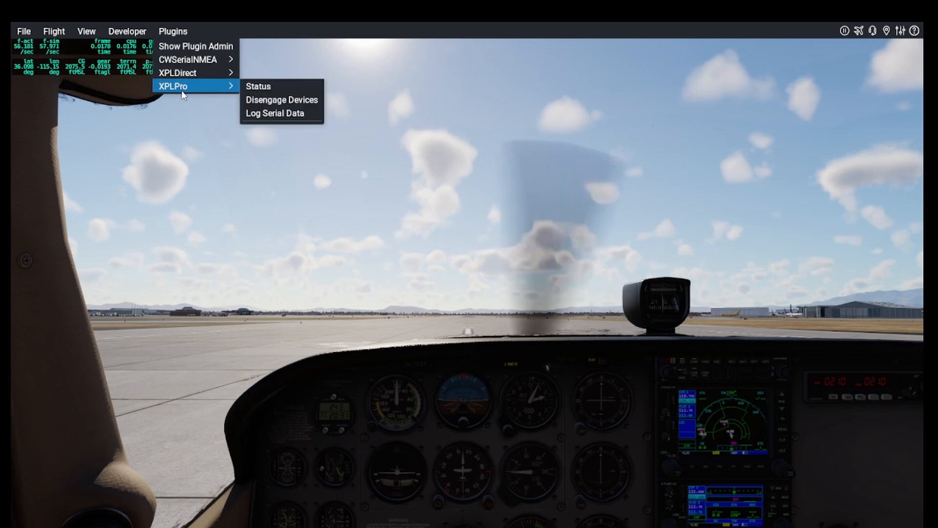
pyautogui.click(282, 117)
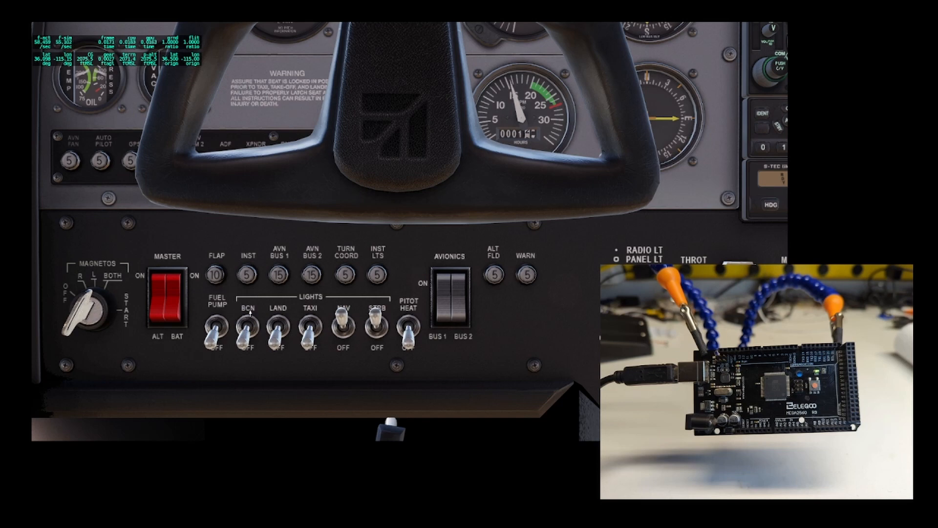
# - Flip the Cessna's BCN beacon switch on to light the Arduino's LED
pyautogui.click(247, 324)
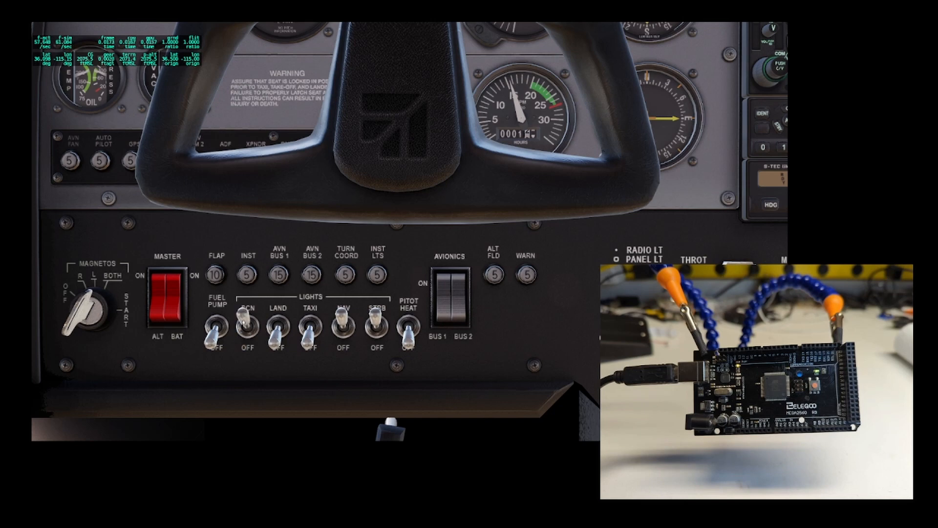